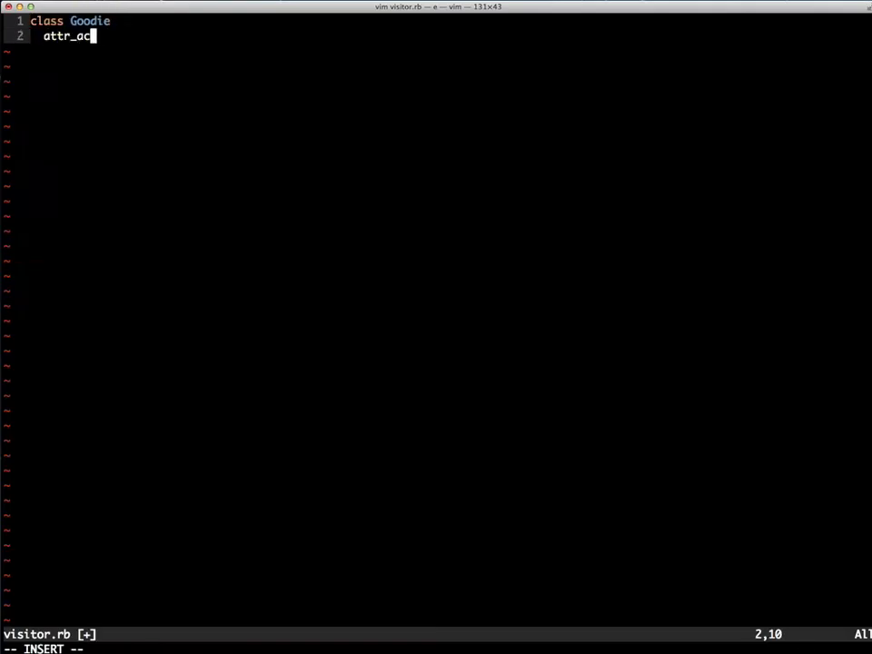
# Step: Write the Goodie class with attr_accessor :price and an accept(visitor) method calling visitor.visit(self)
pyautogui.write('cessor :price')
pyautogui.write('def initialize(price')
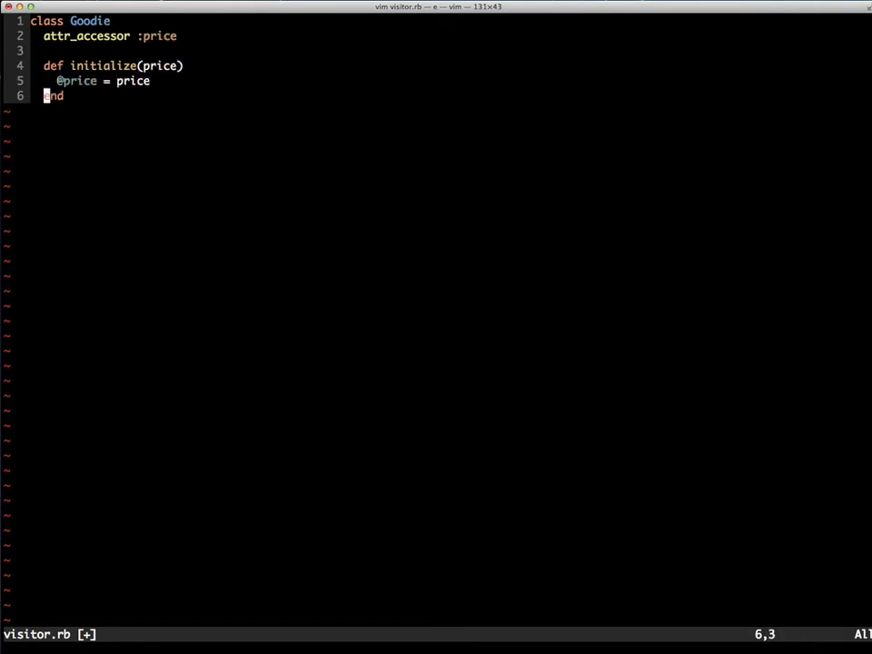
pyautogui.write('def accept(visitor)')
pyautogui.write('visitor.visit(self')
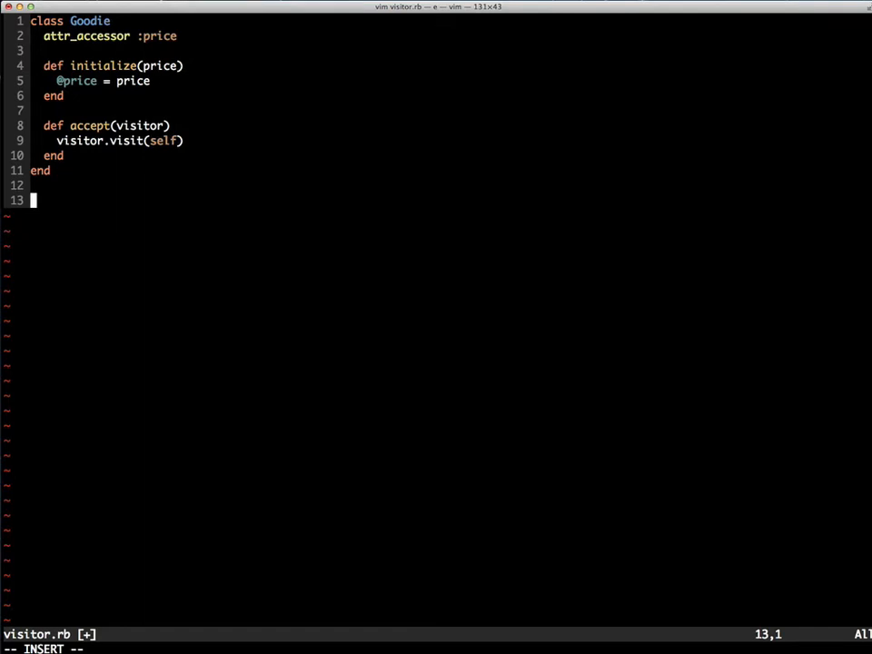
# Step: Begin class TaxManVisitor with a visit(obj) method guarded by obj.respond_to? :price
pyautogui.write('class TaxManVisitor')
pyautogui.write('def vis')
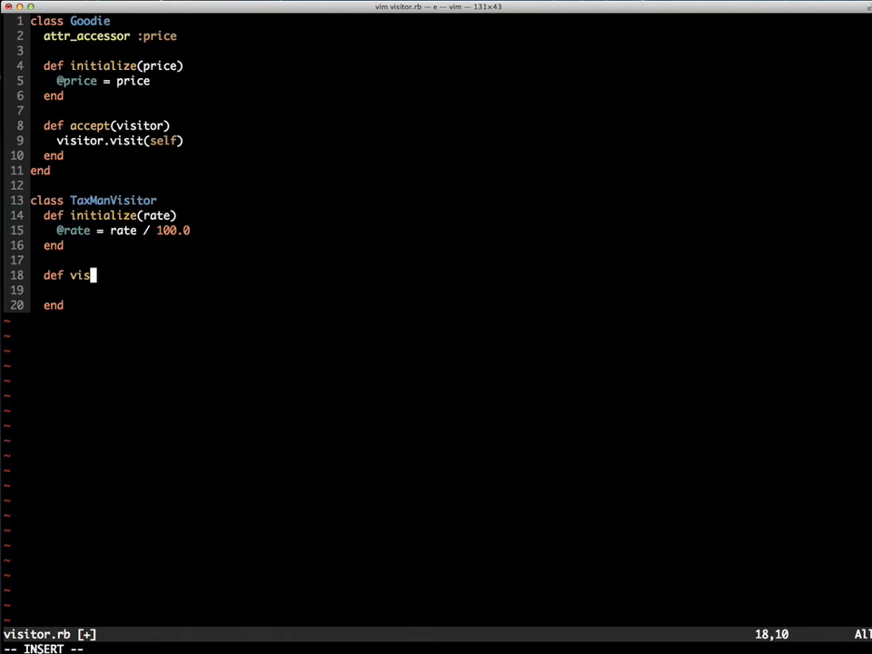
pyautogui.write('it(obj)')
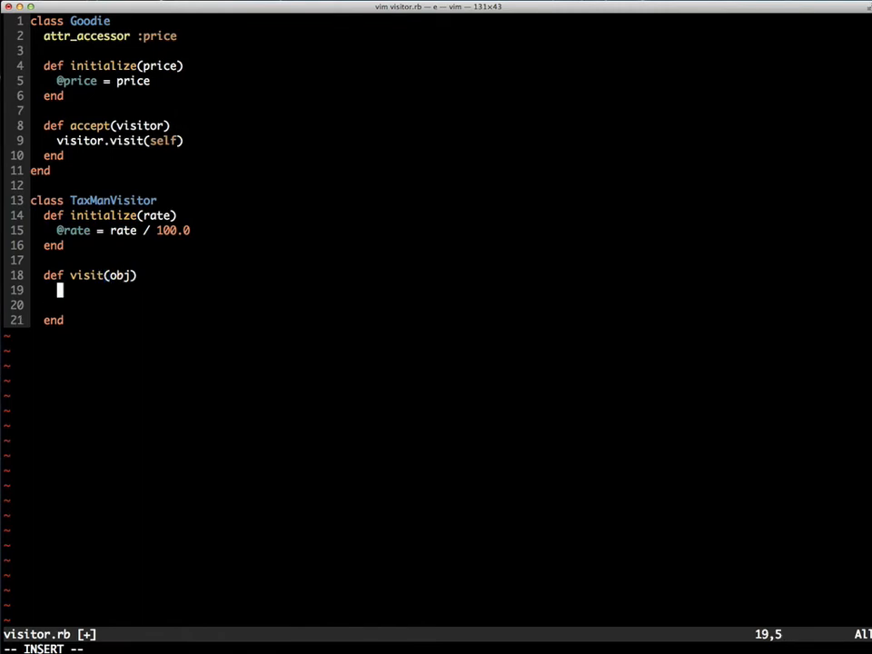
pyautogui.write('if obj.respond_to? :price')
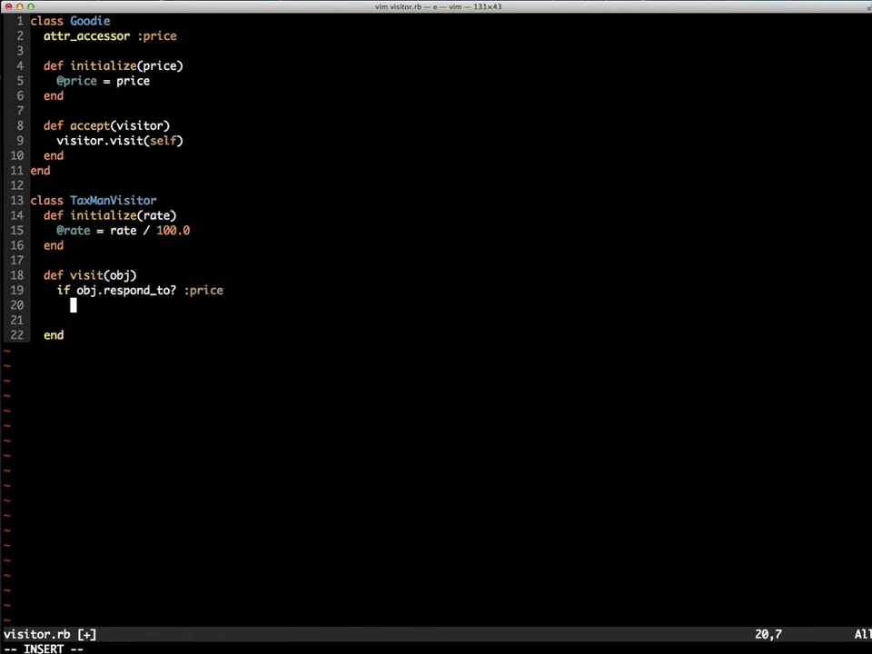
pyautogui.write('obj.instance_eval { cla')
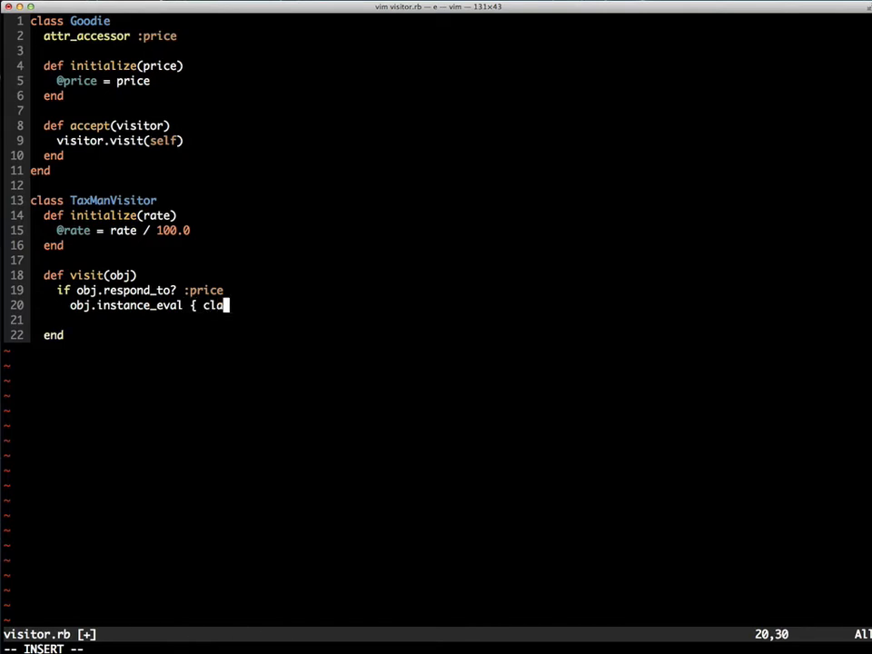
pyautogui.write('ss << self; attr_accessor :tax; end')
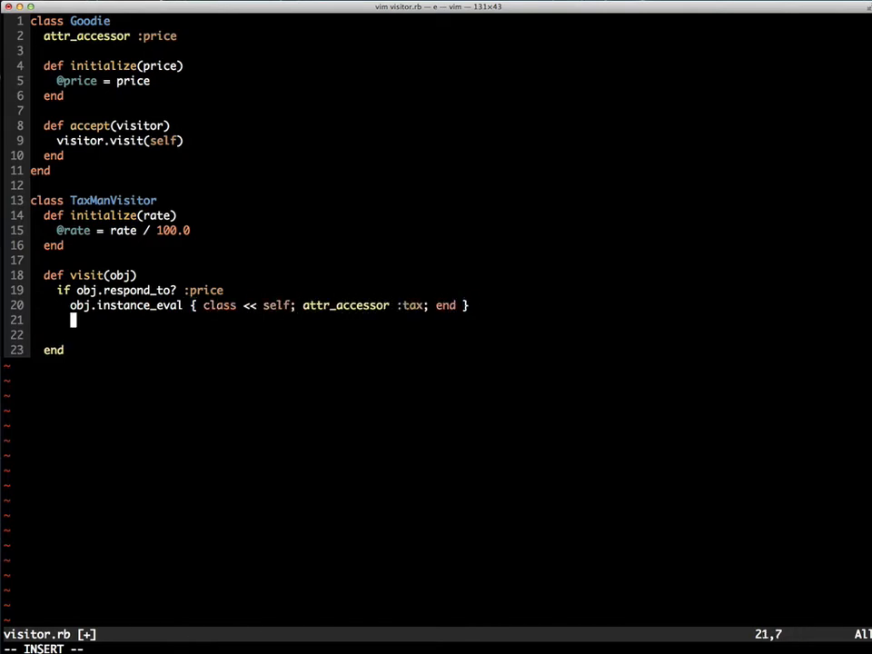
pyautogui.write('obj.tax = obj.price')
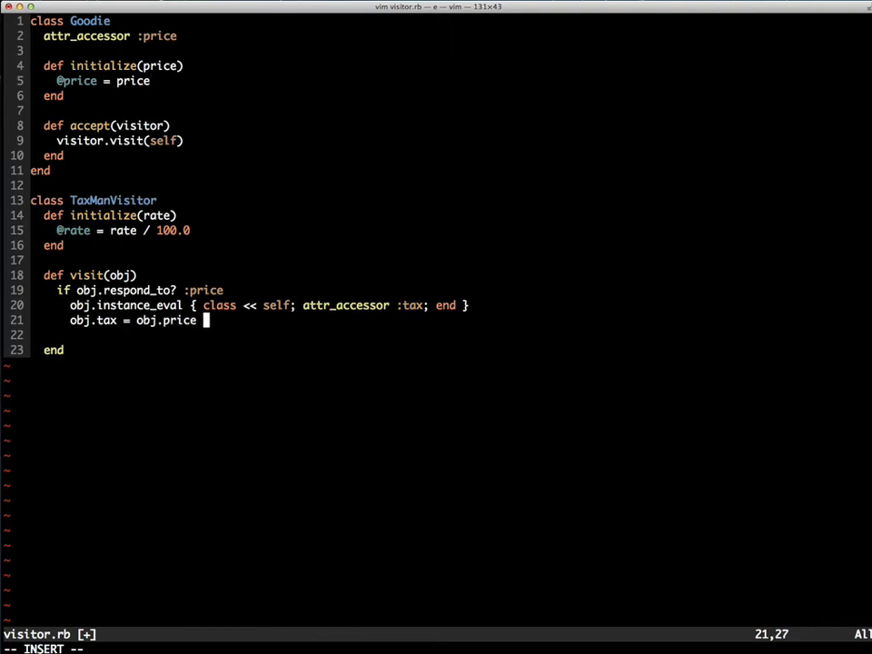
pyautogui.write('* @rate')
pyautogui.write('puts "price is #{')
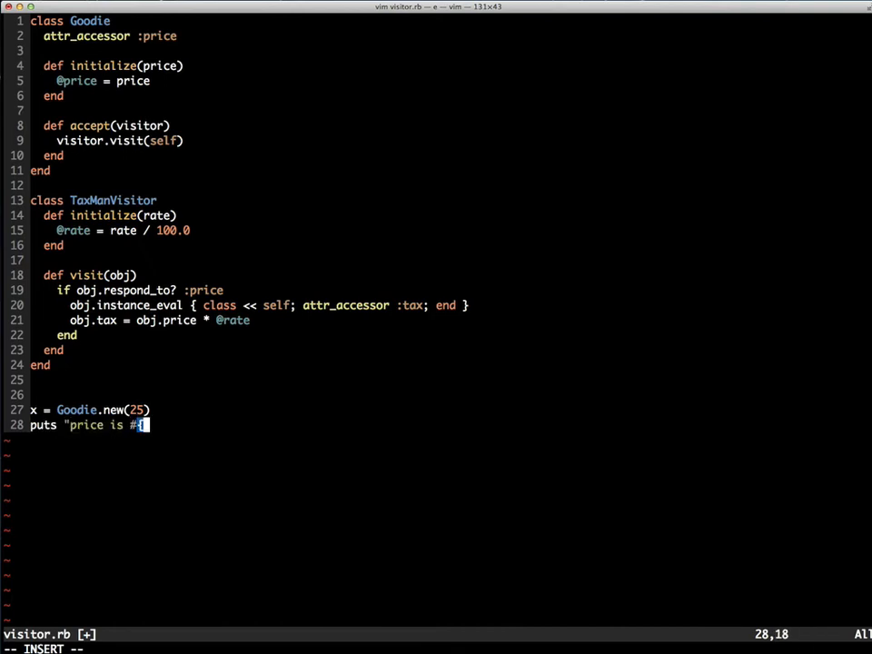
# Step: Add test lines printing x.price and x.tax for a Goodie, then run ruby visitor.rb in the shell
pyautogui.write('x.price}"')
pyautogui.write('puts "')
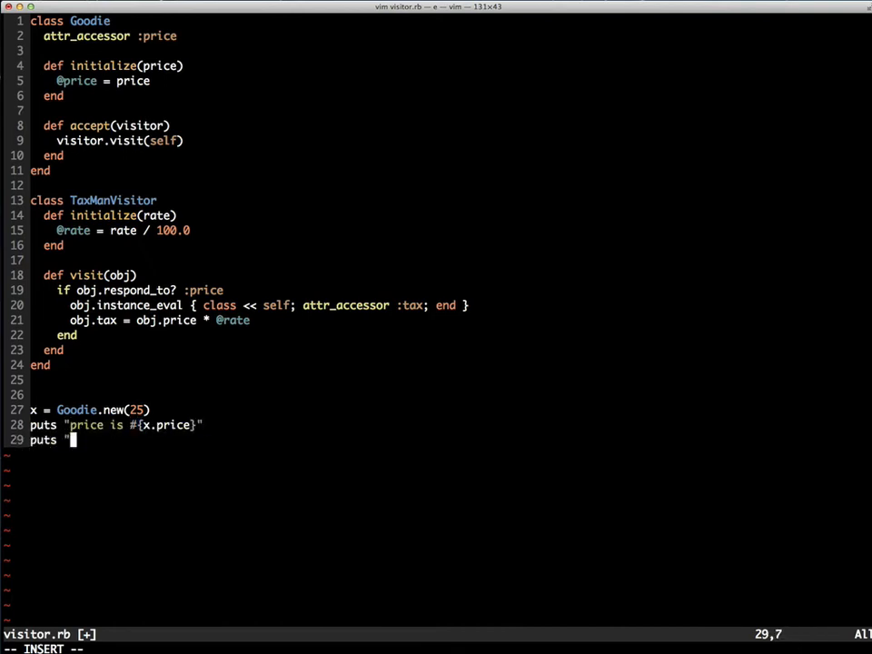
pyautogui.write('tax is #{x.tax}"')
pyautogui.write('ruby vi')
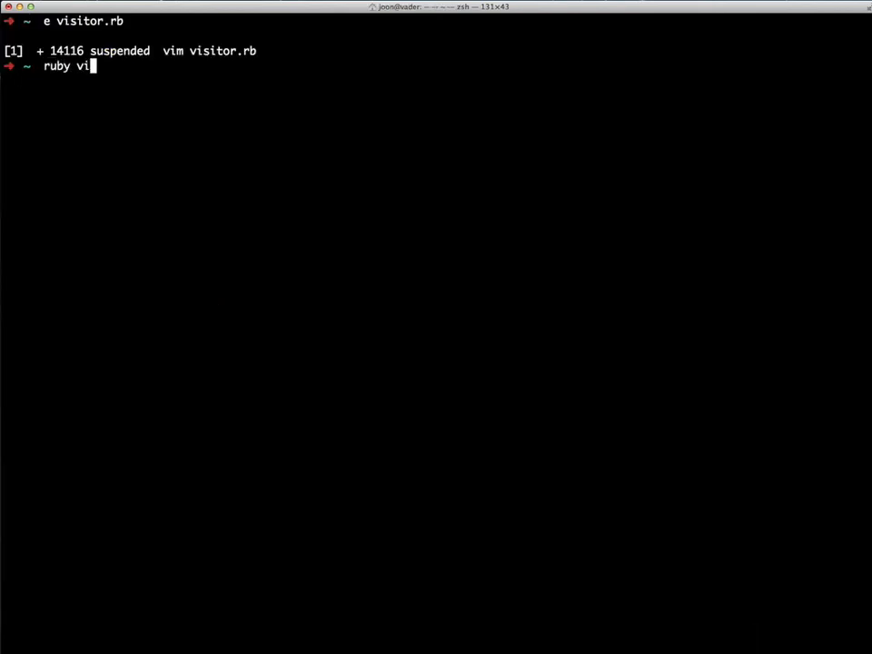
pyautogui.press('Return')
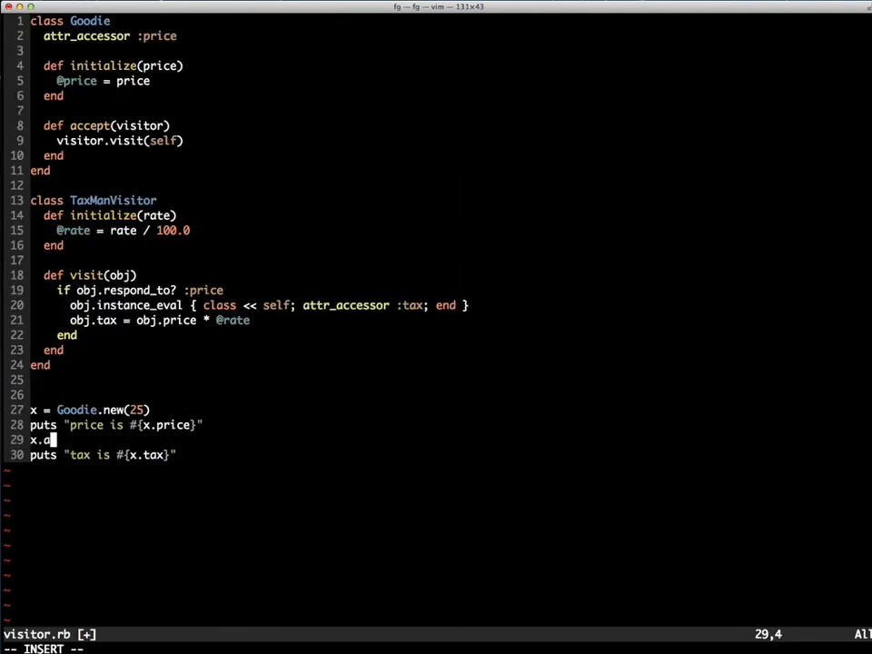
# Step: Add x.accept TaxManVisitor.new( to the test code and suspend Vim back to the shell
pyautogui.write('ccept TaxManVisitor.new(')
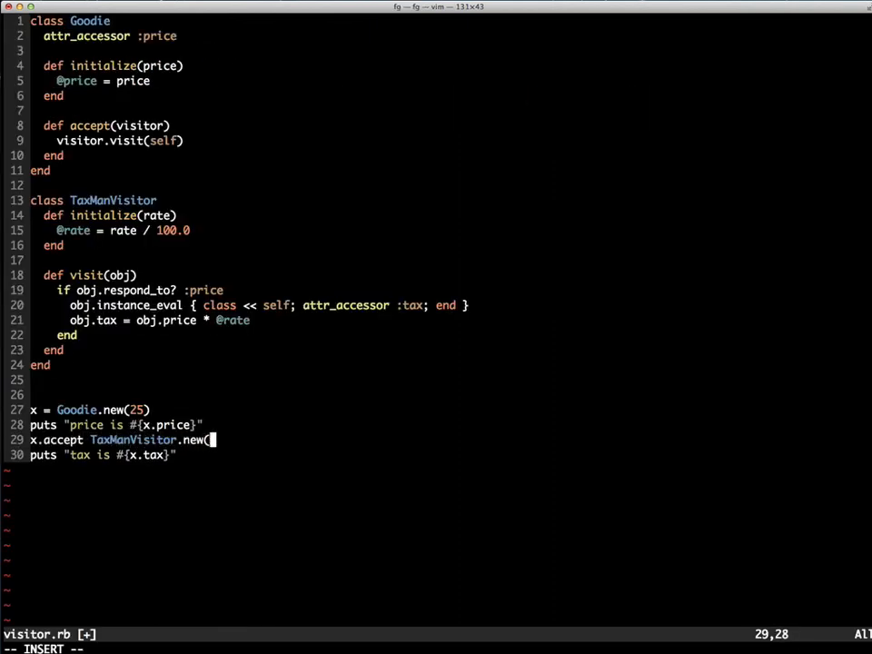
pyautogui.press('ctrl+z')
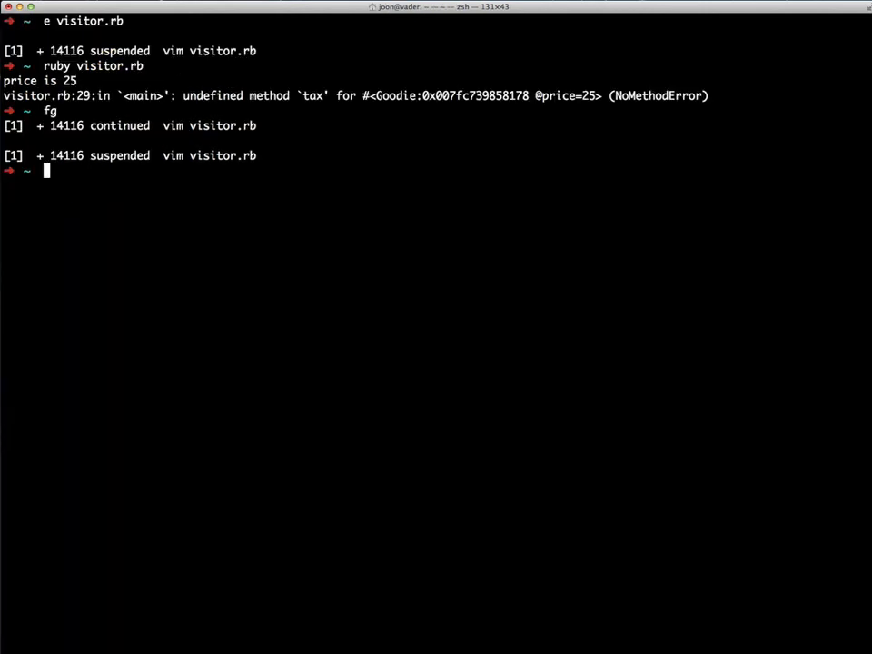